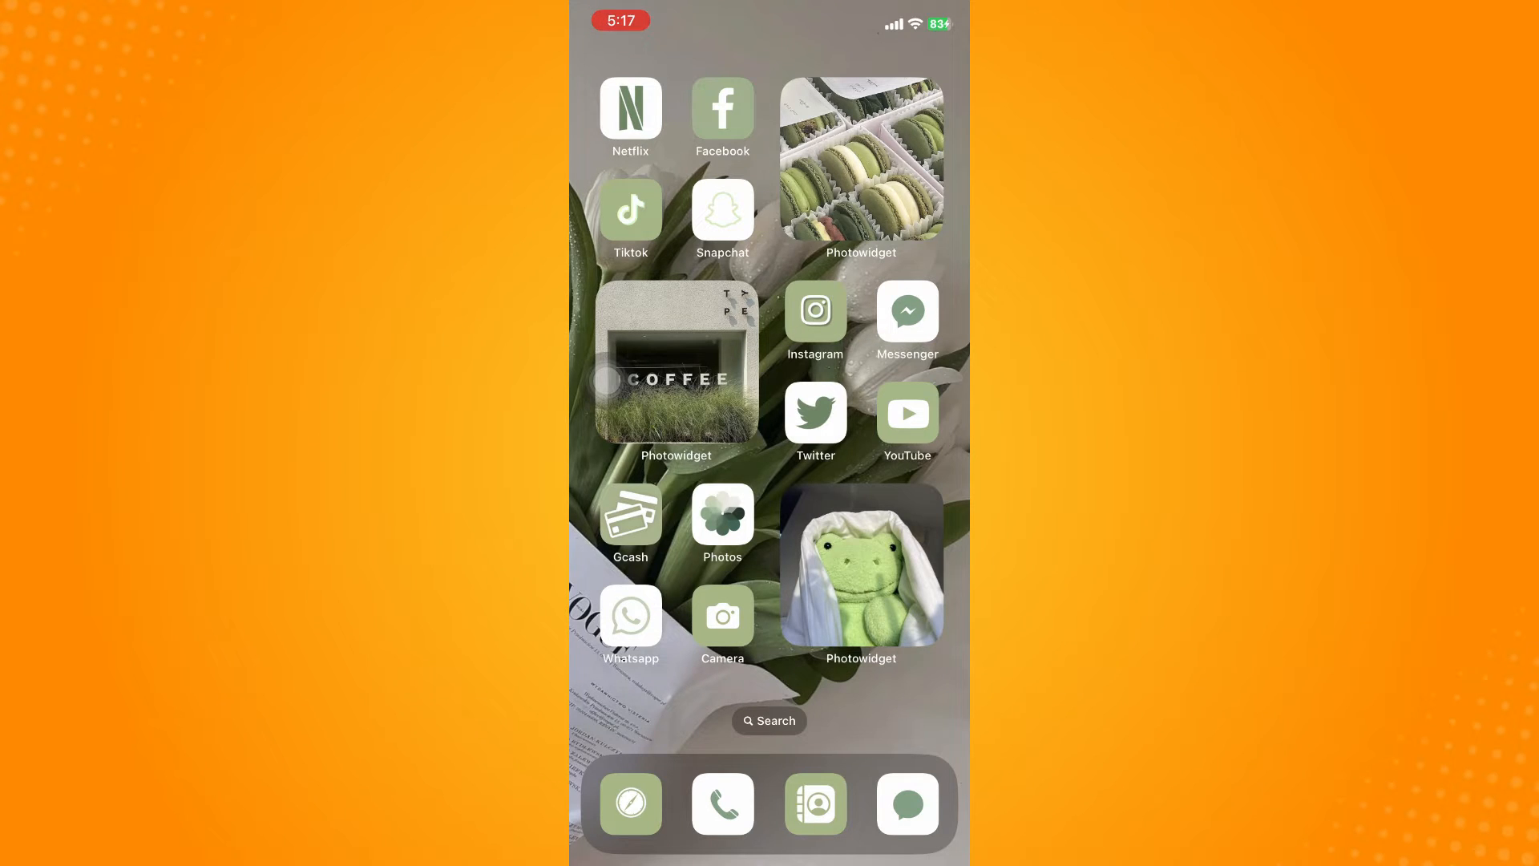
# Swipe left across the home screen to find and launch Viber
pyautogui.hscroll(-3)
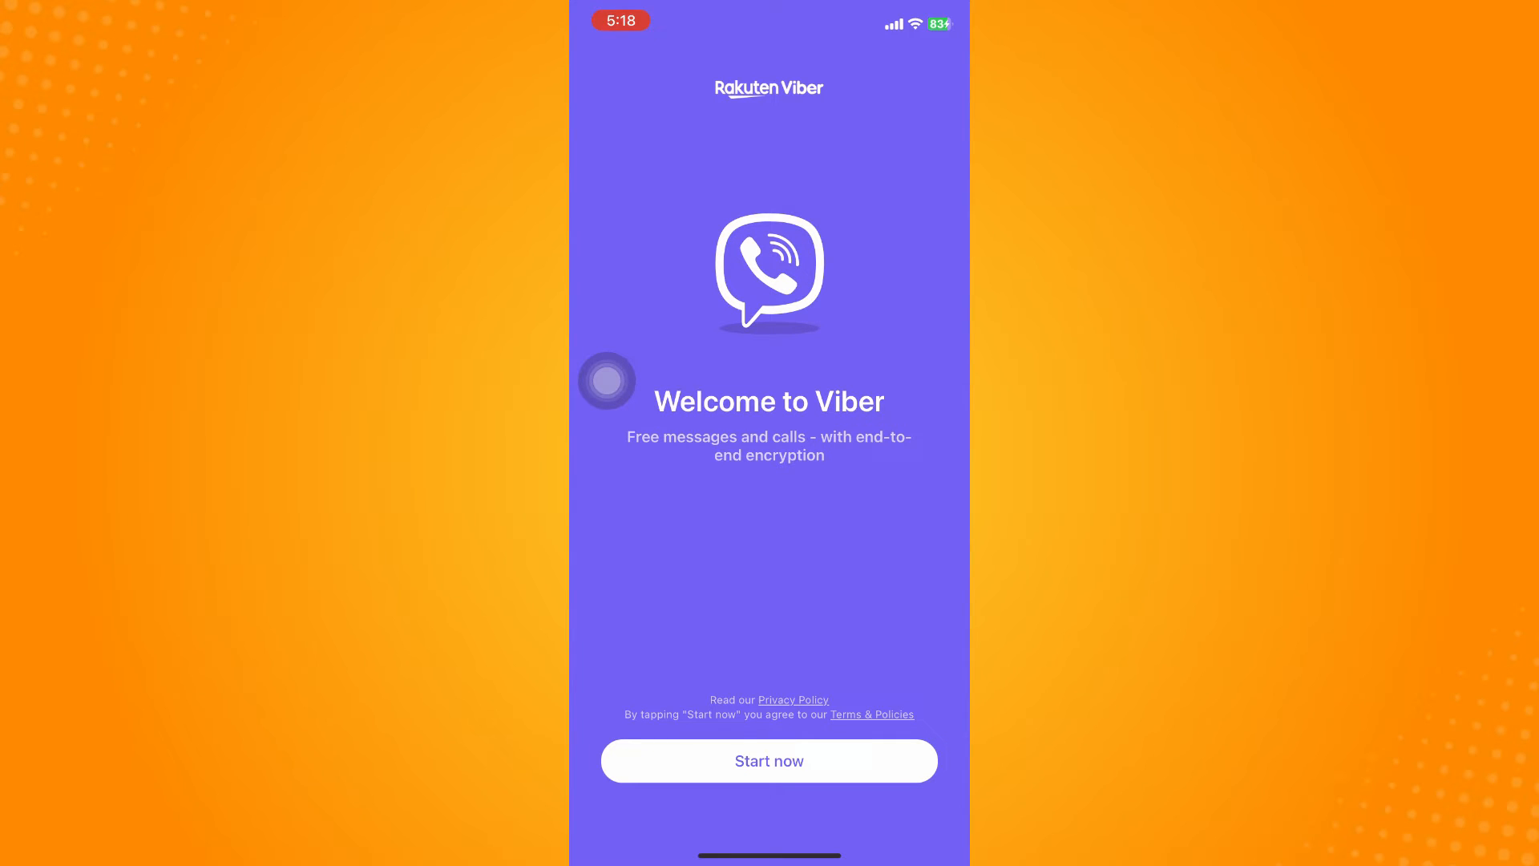
# Start new account setup and focus the phone number field
pyautogui.click(768, 761)
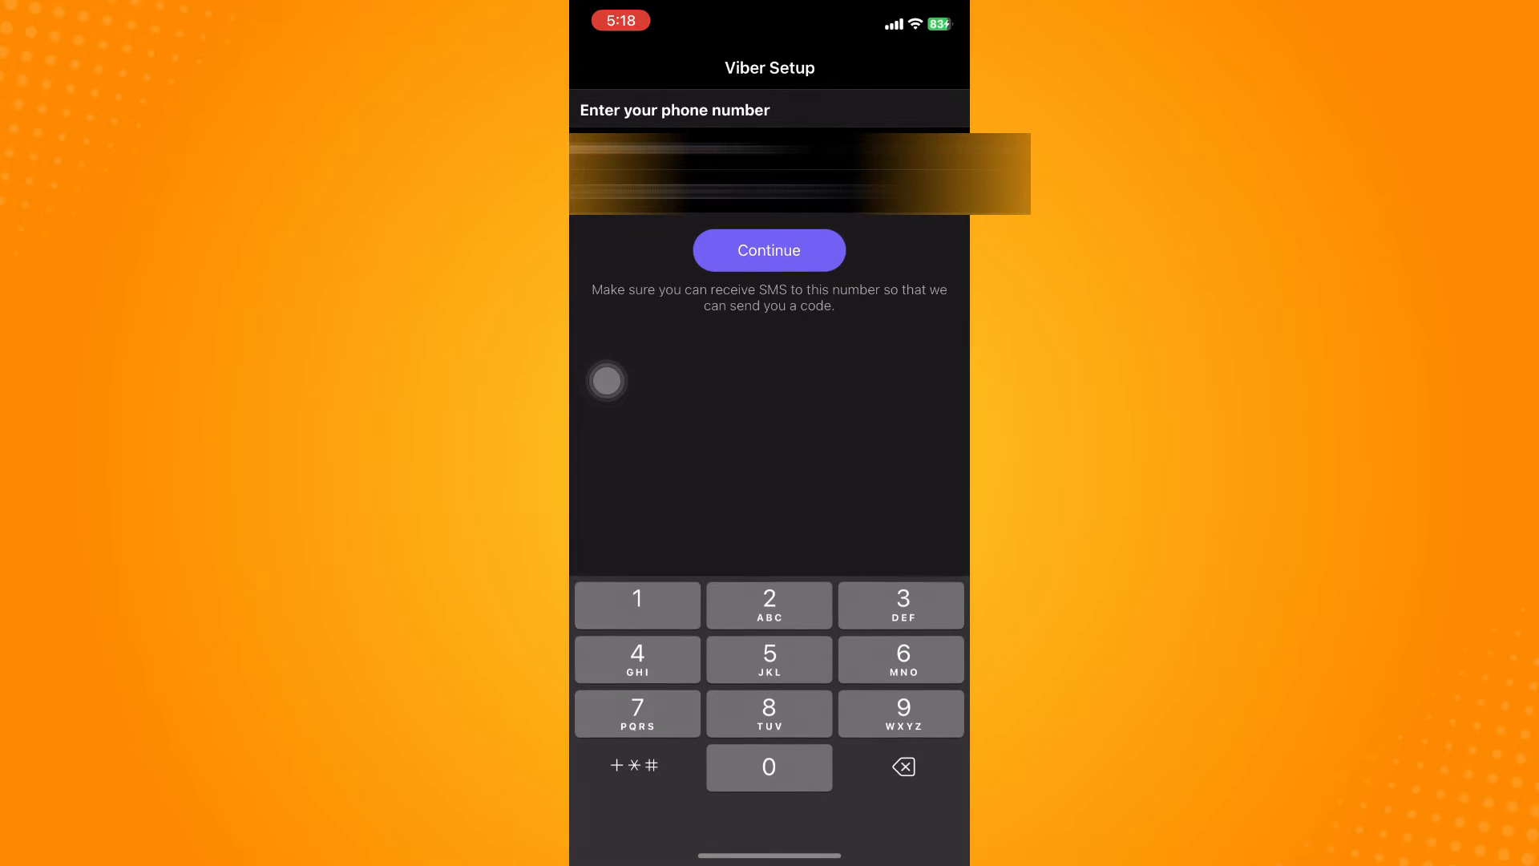
pyautogui.click(769, 250)
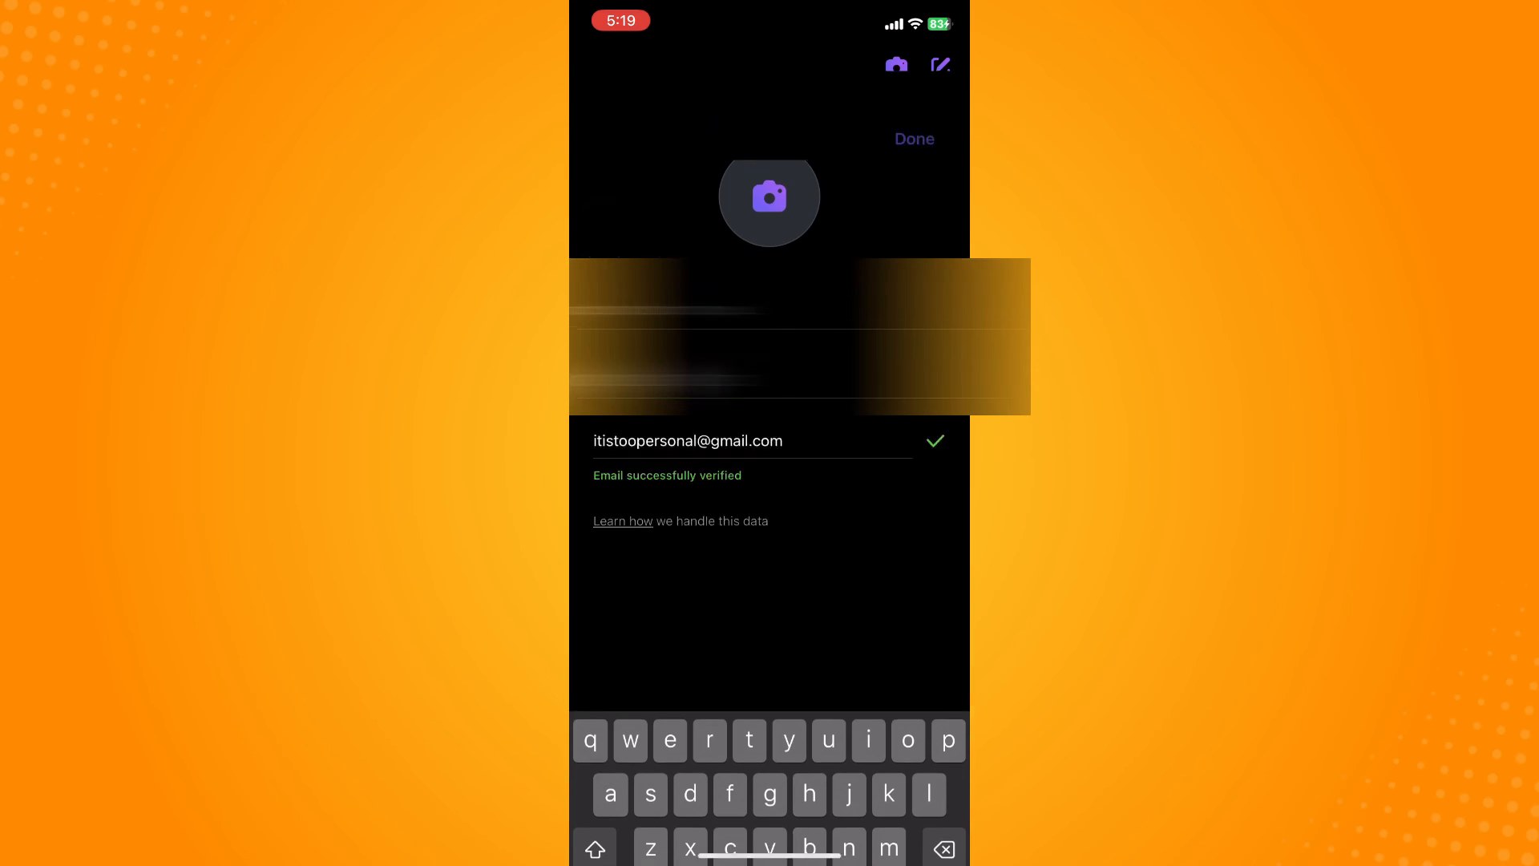
# Finish the profile, accept the content notice, and answer the tracking prompt to reach Chats
pyautogui.click(913, 138)
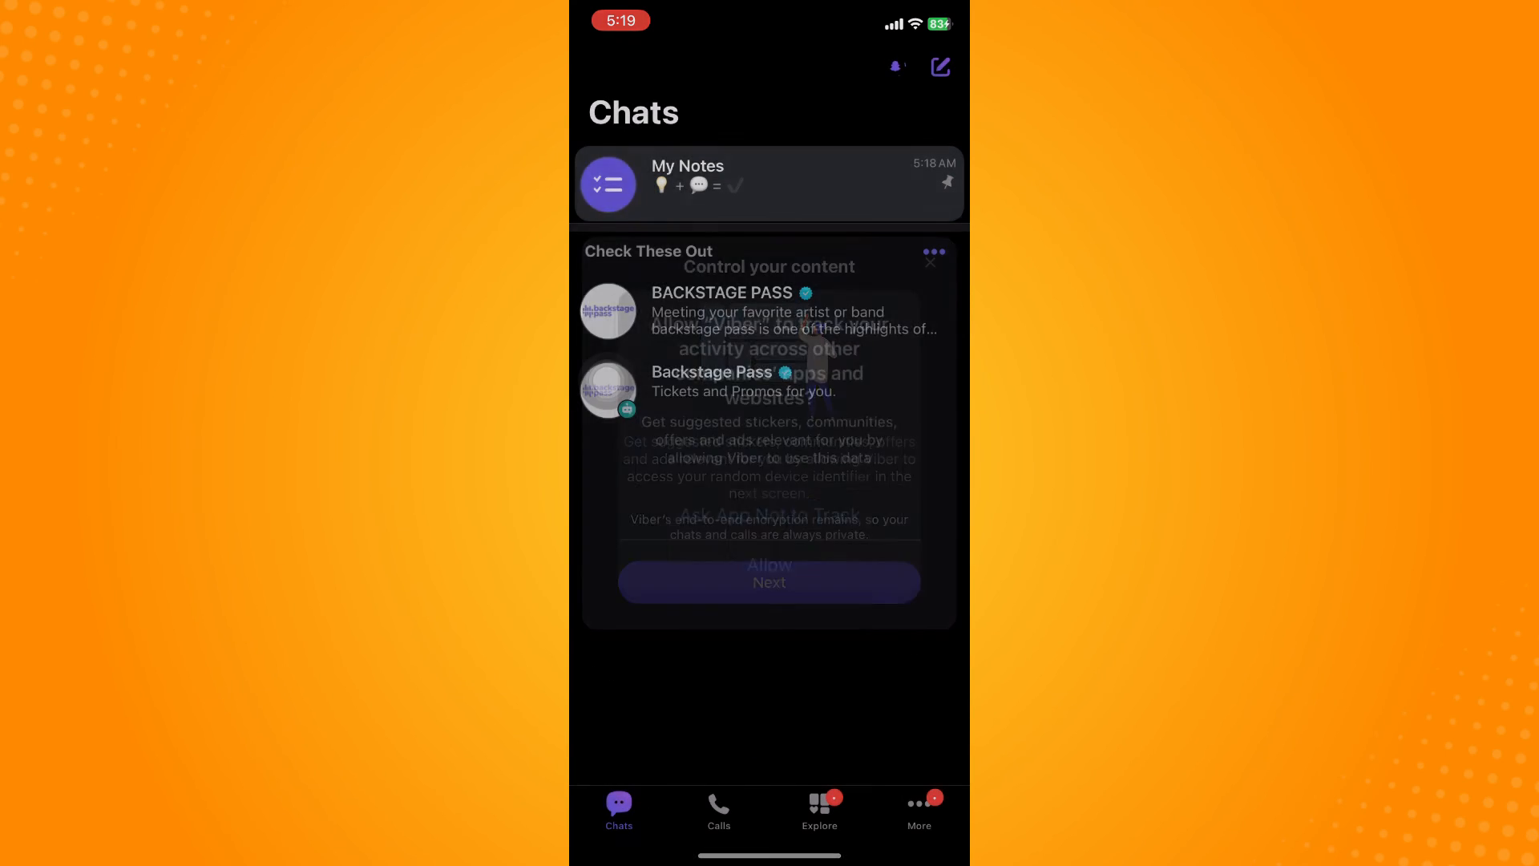
pyautogui.click(769, 582)
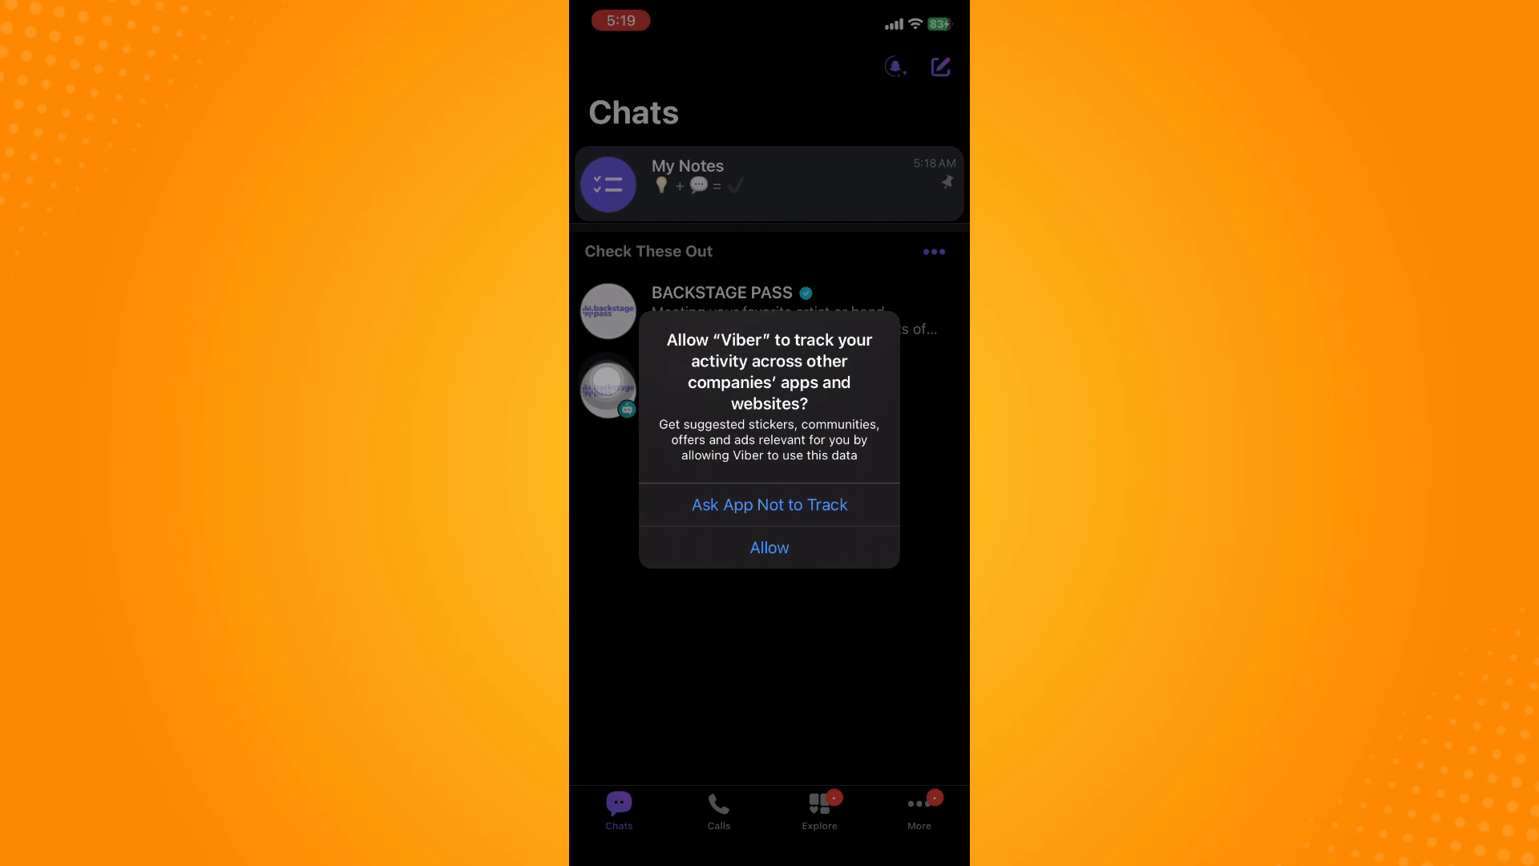
pyautogui.click(770, 504)
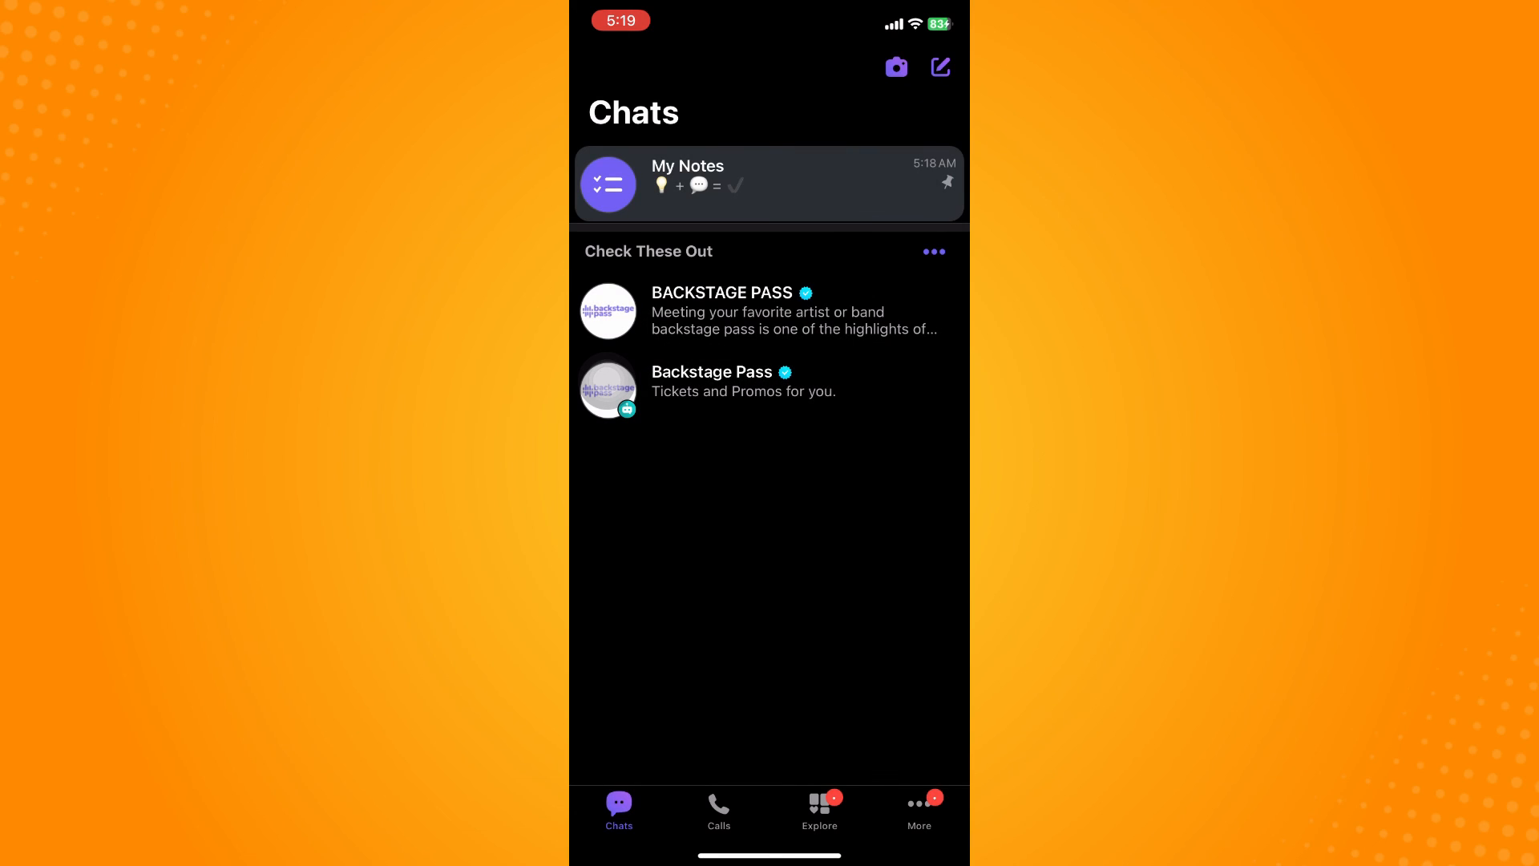
pyautogui.click(896, 66)
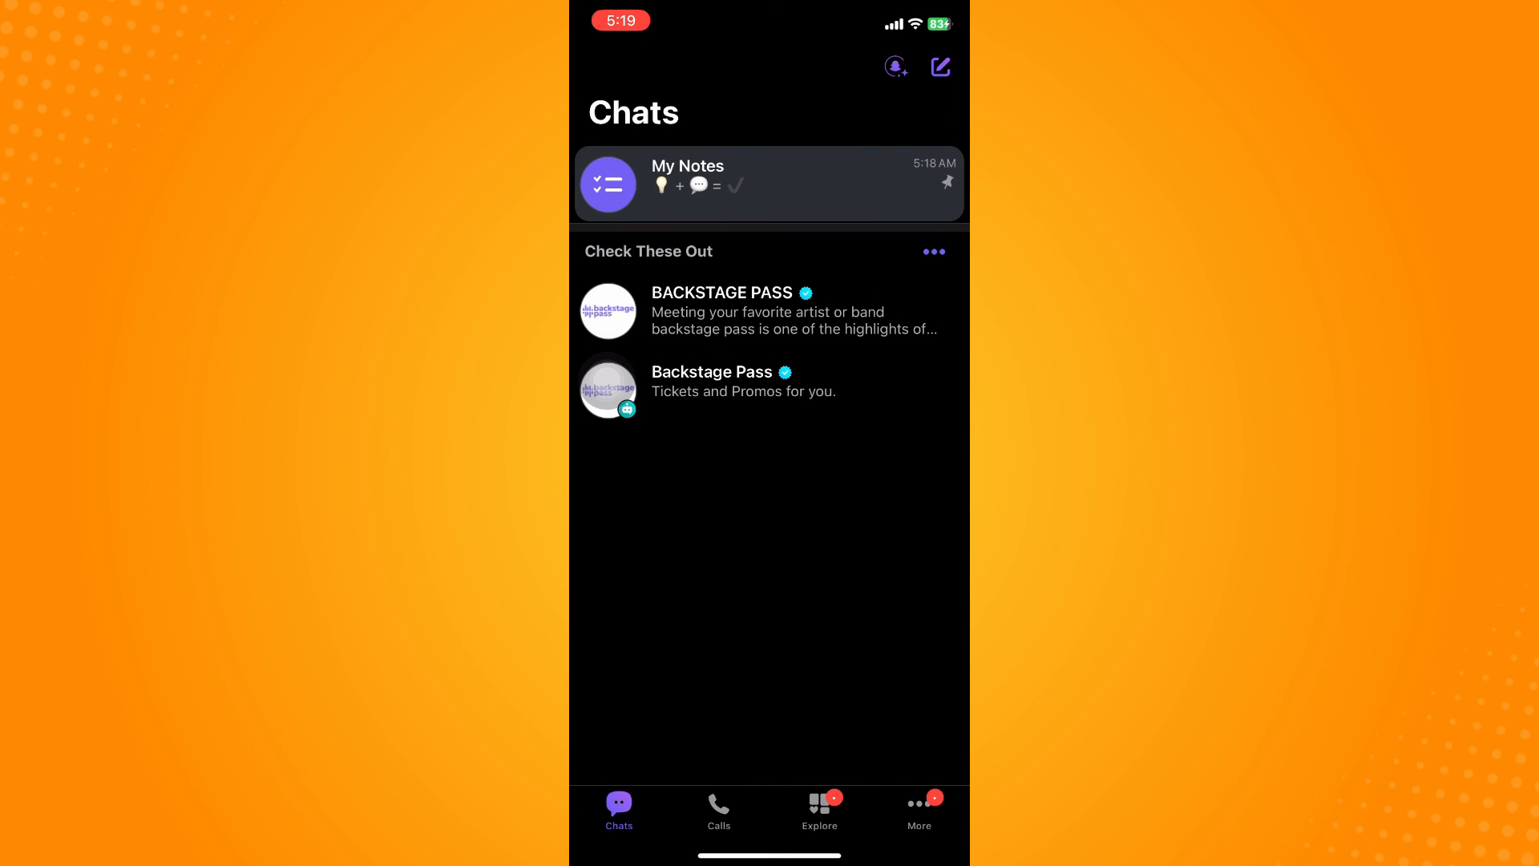